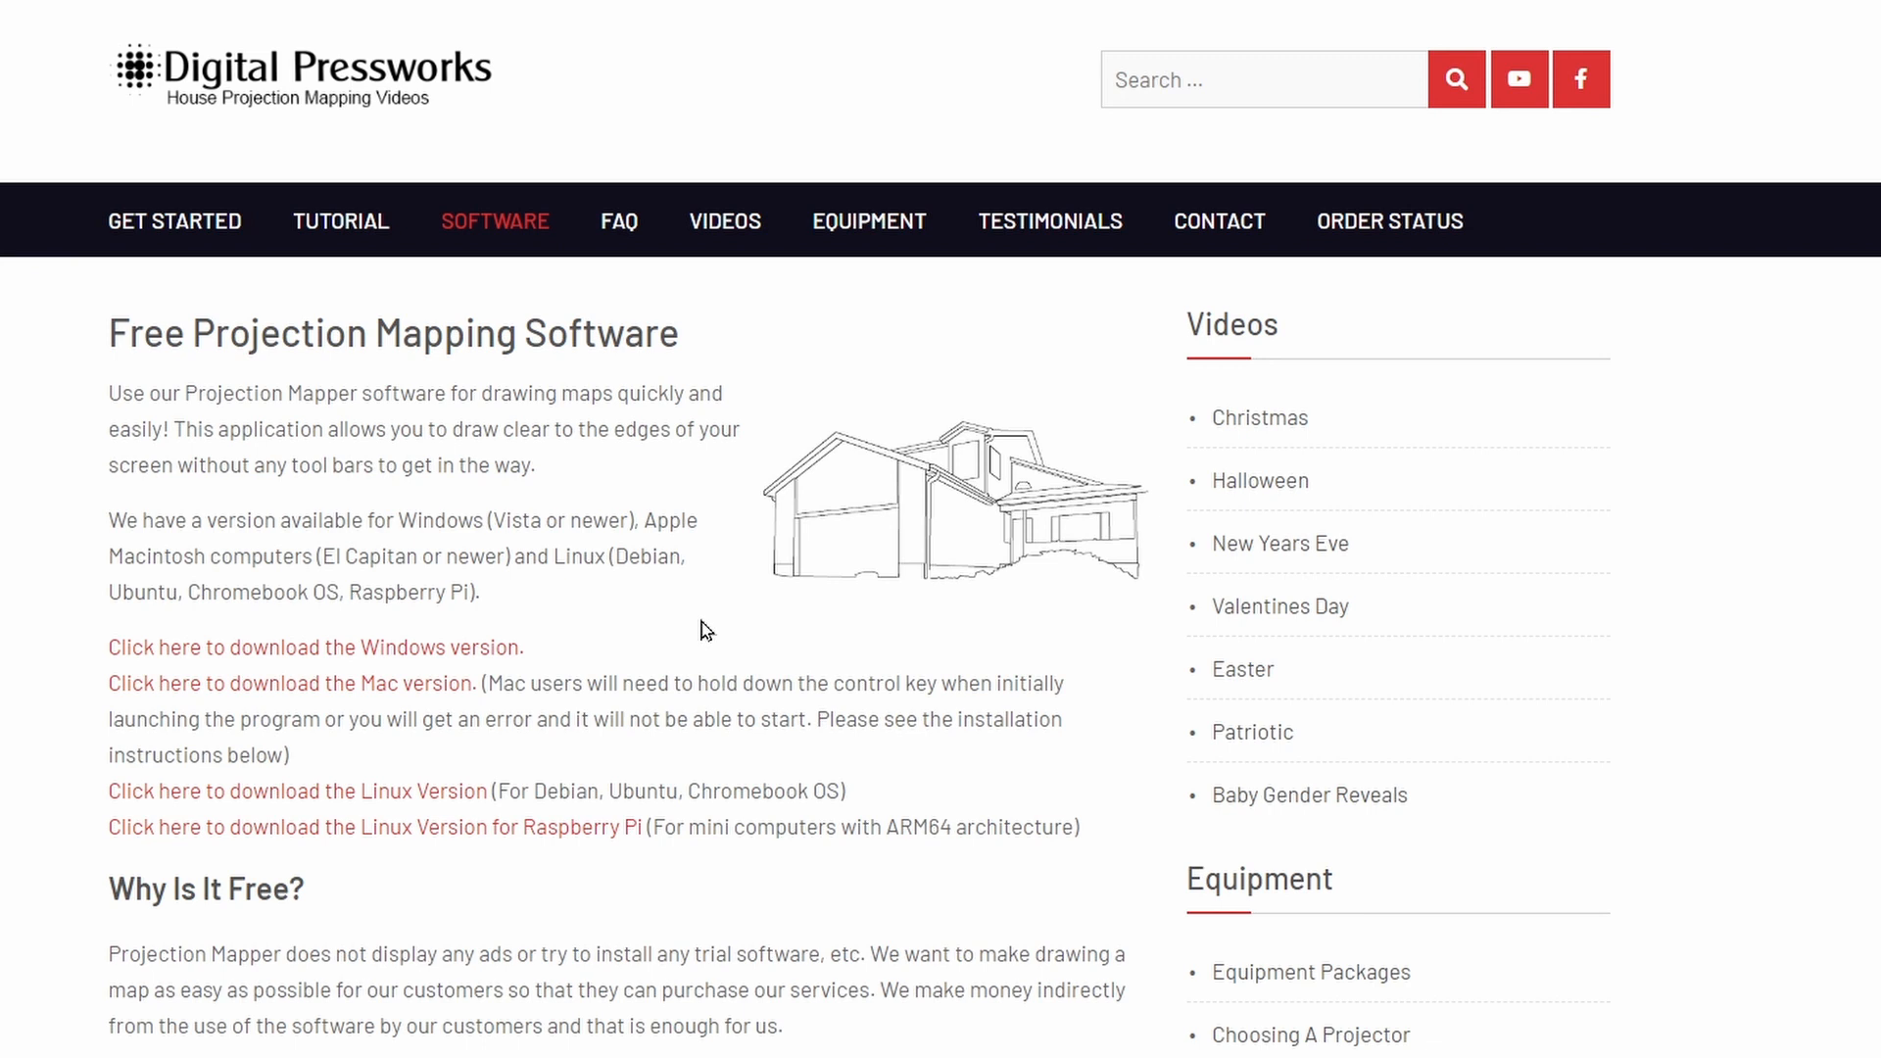
pyautogui.moveTo(546, 261)
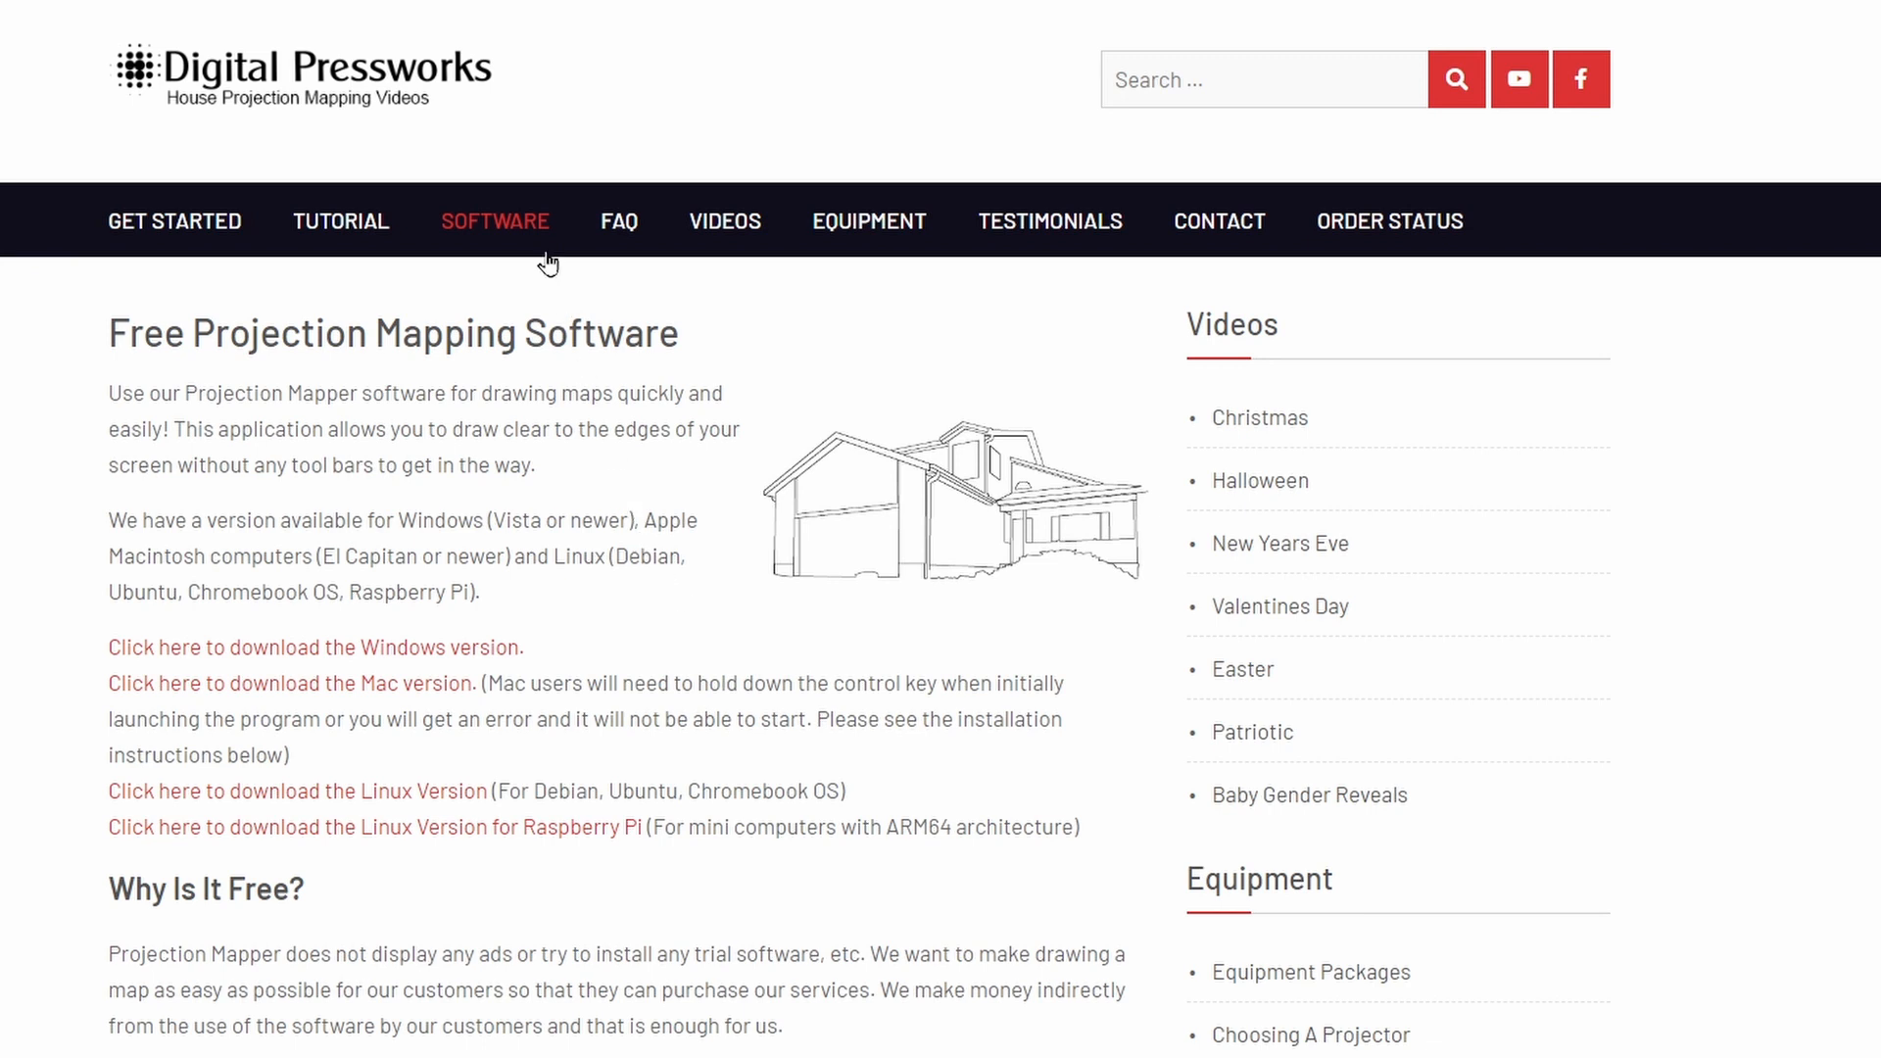
pyautogui.moveTo(589, 606)
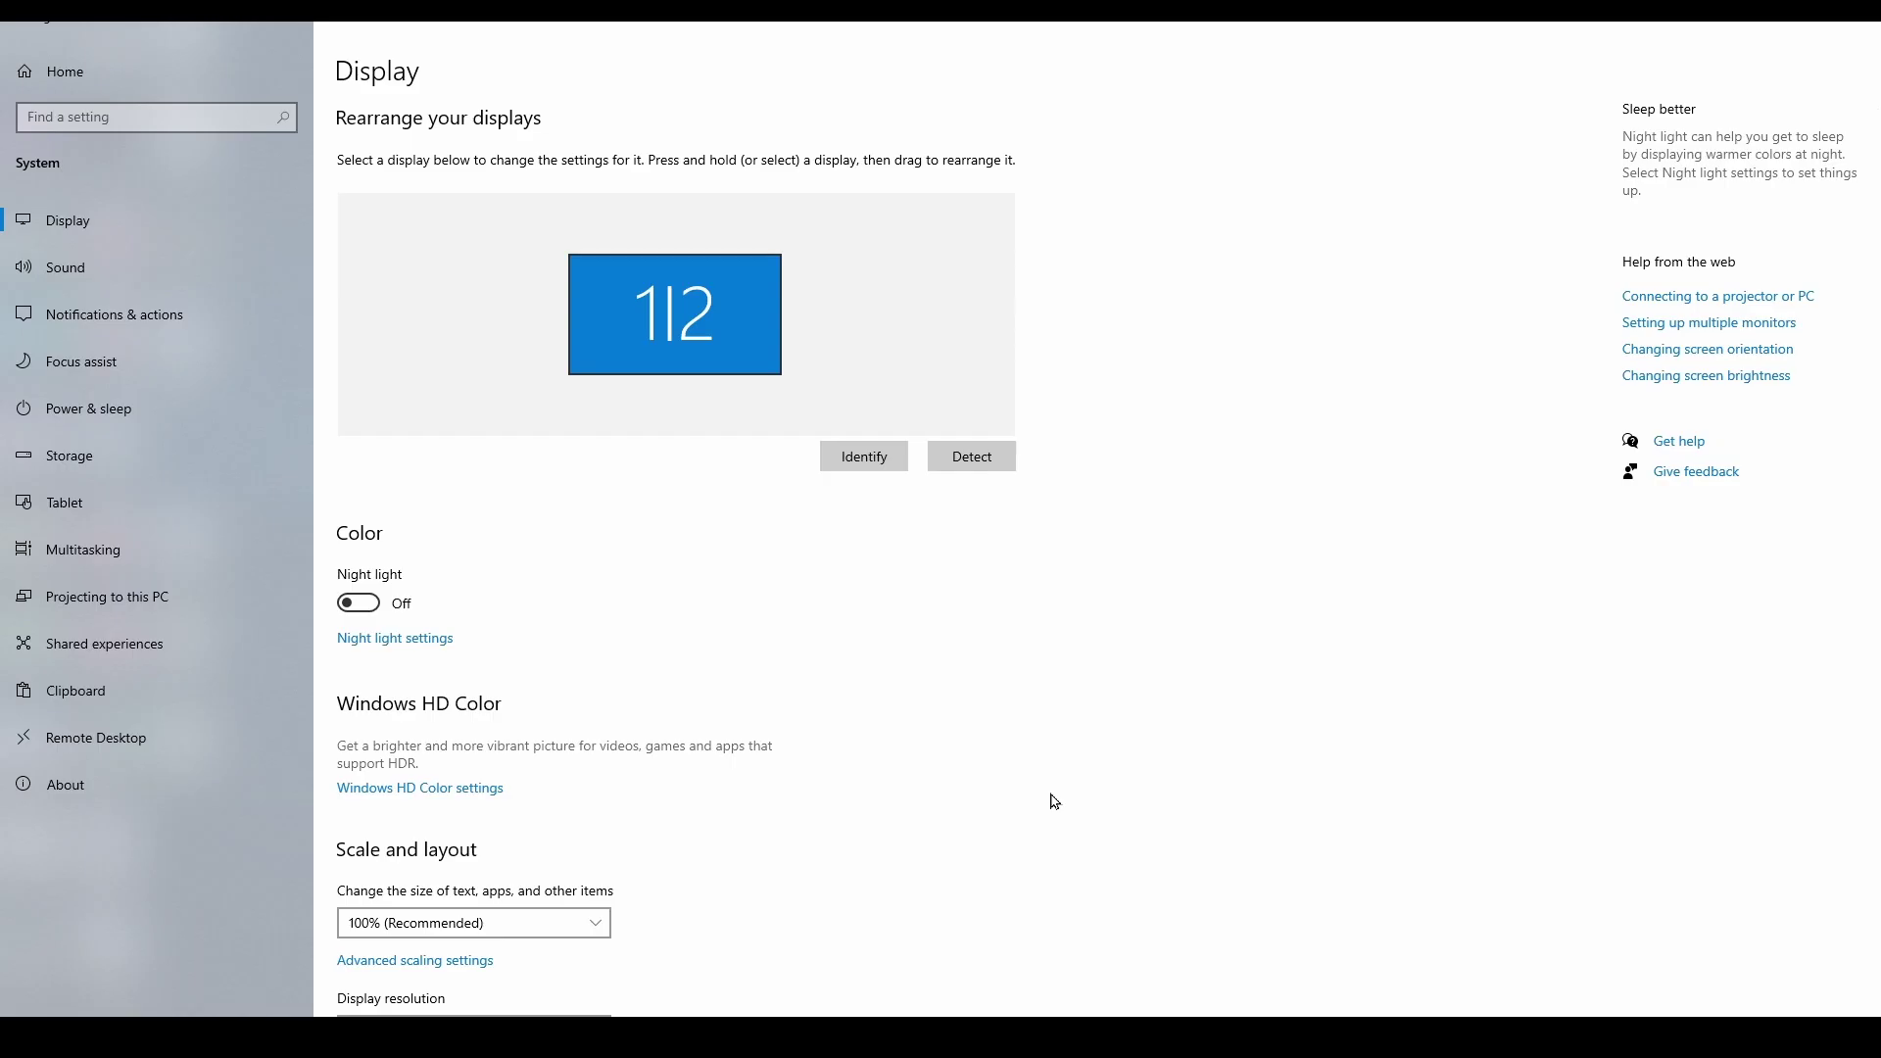
# Step: Finish the four pumpkin outlines and bring up the canvas command menu
pyautogui.scroll(-3)
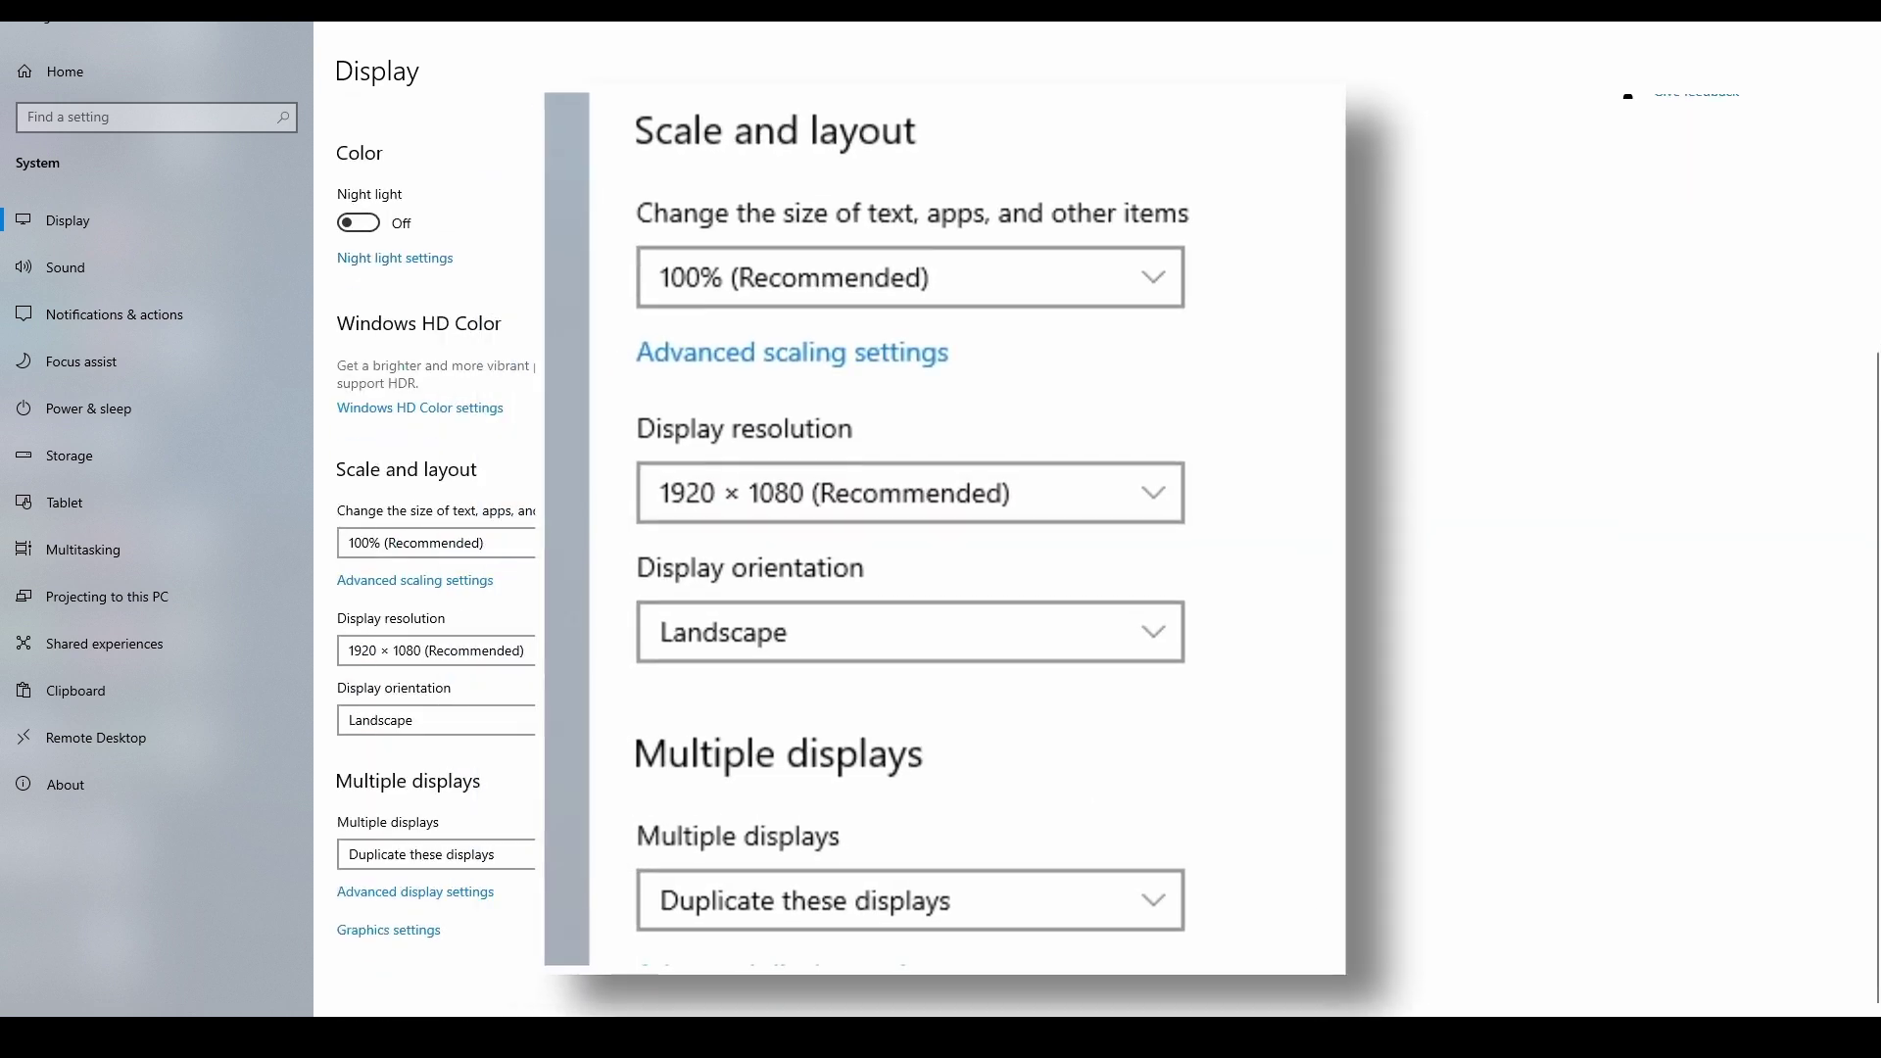
pyautogui.moveTo(1250, 333)
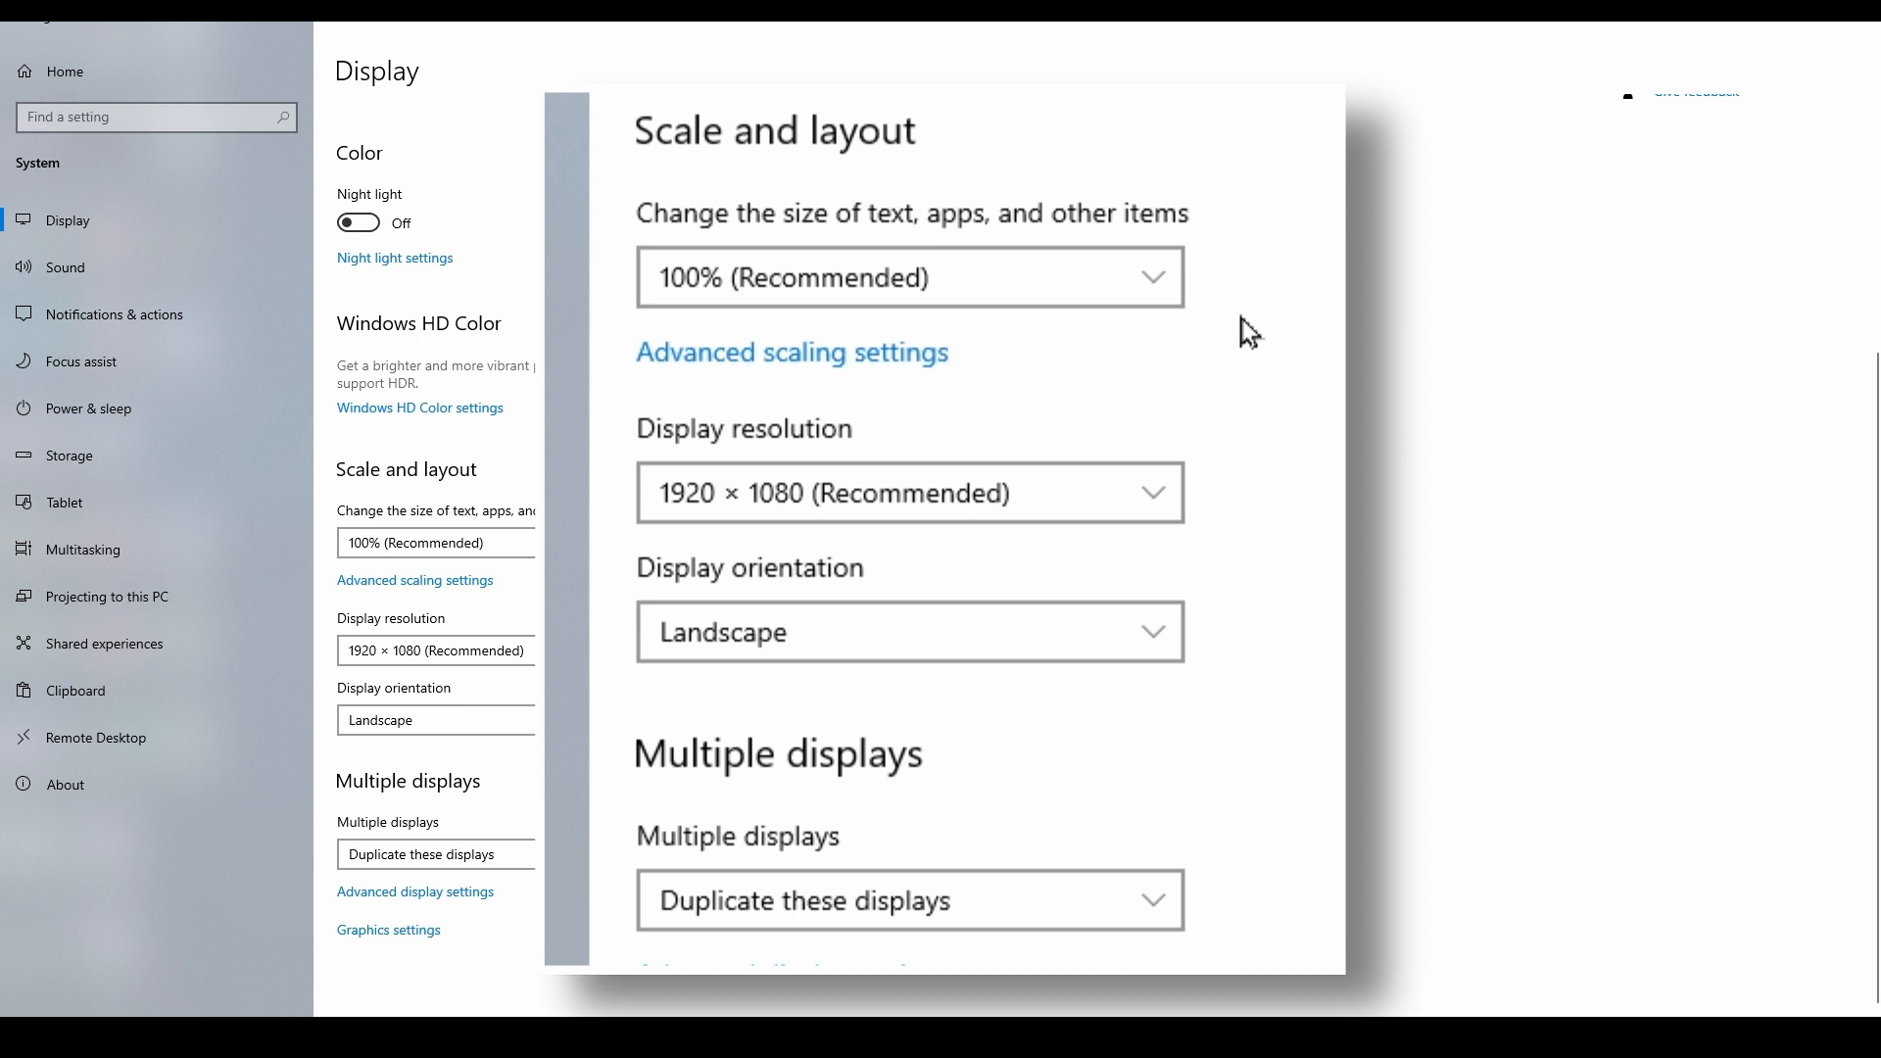
pyautogui.moveTo(1267, 532)
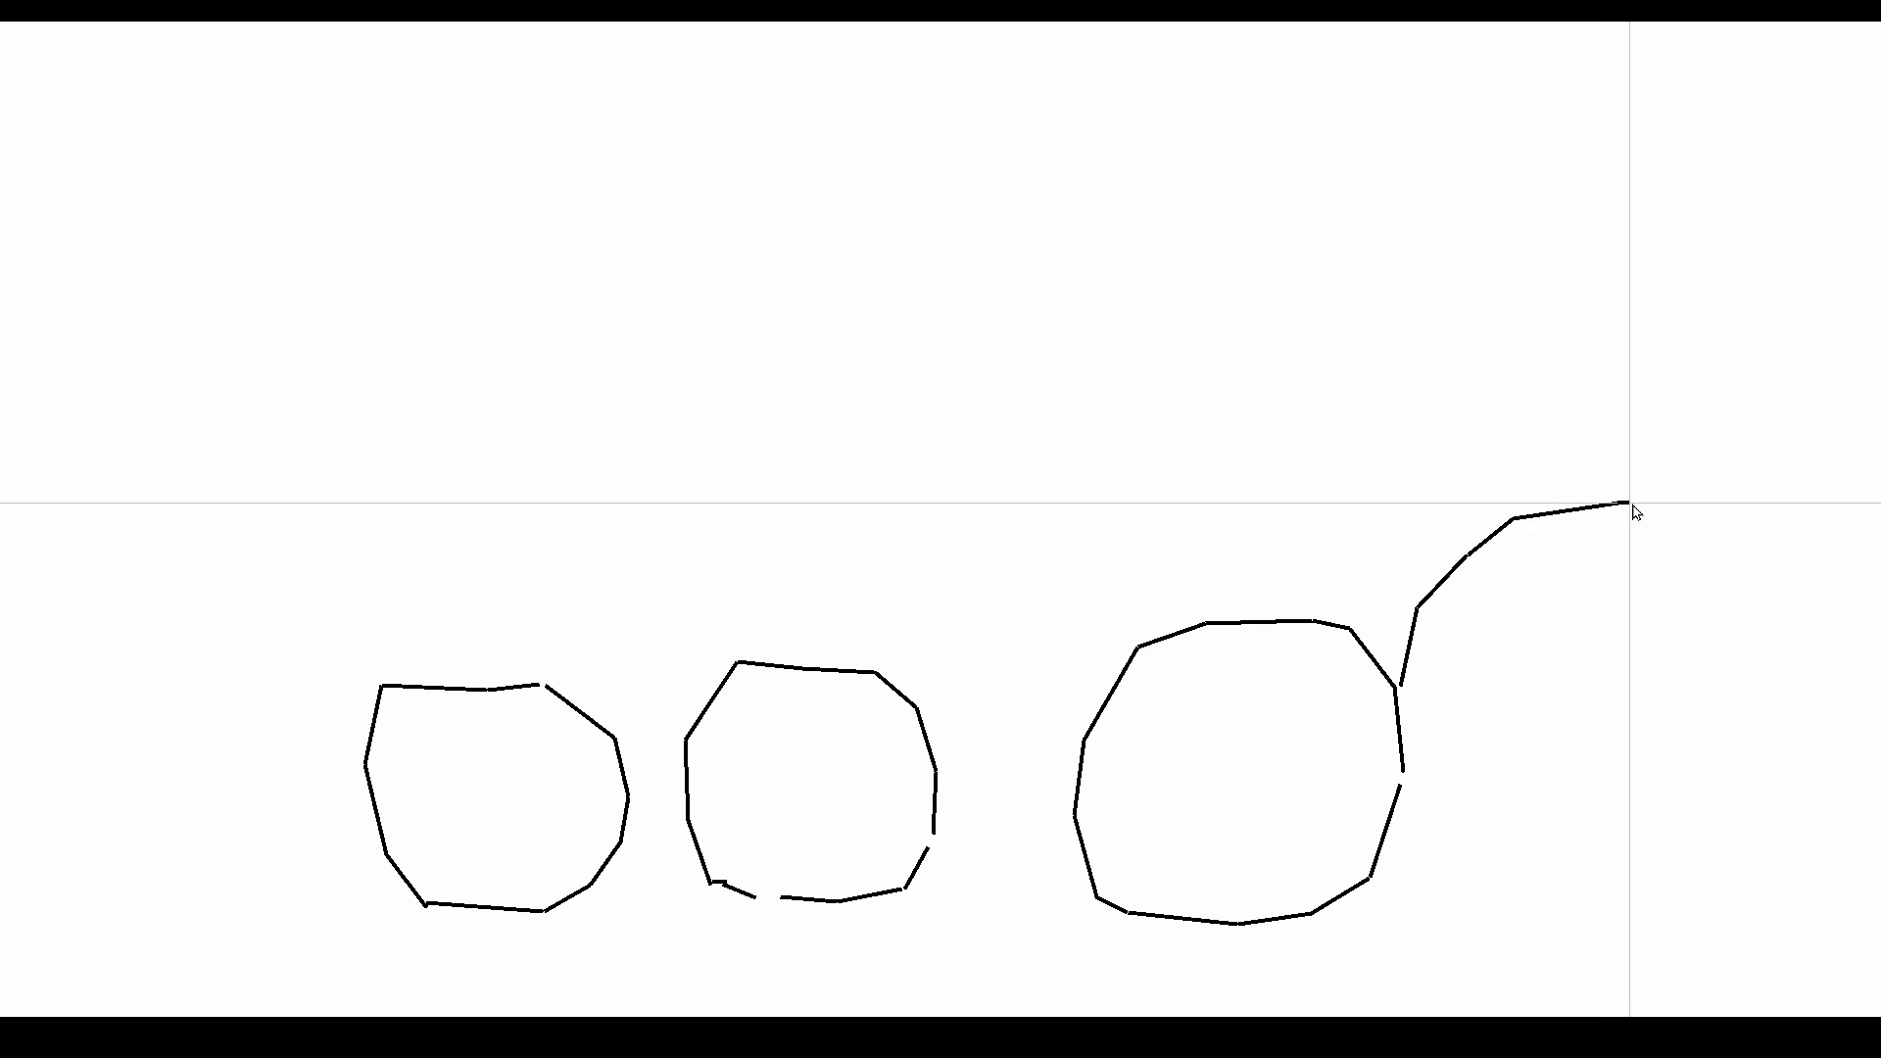
pyautogui.rightClick(1184, 422)
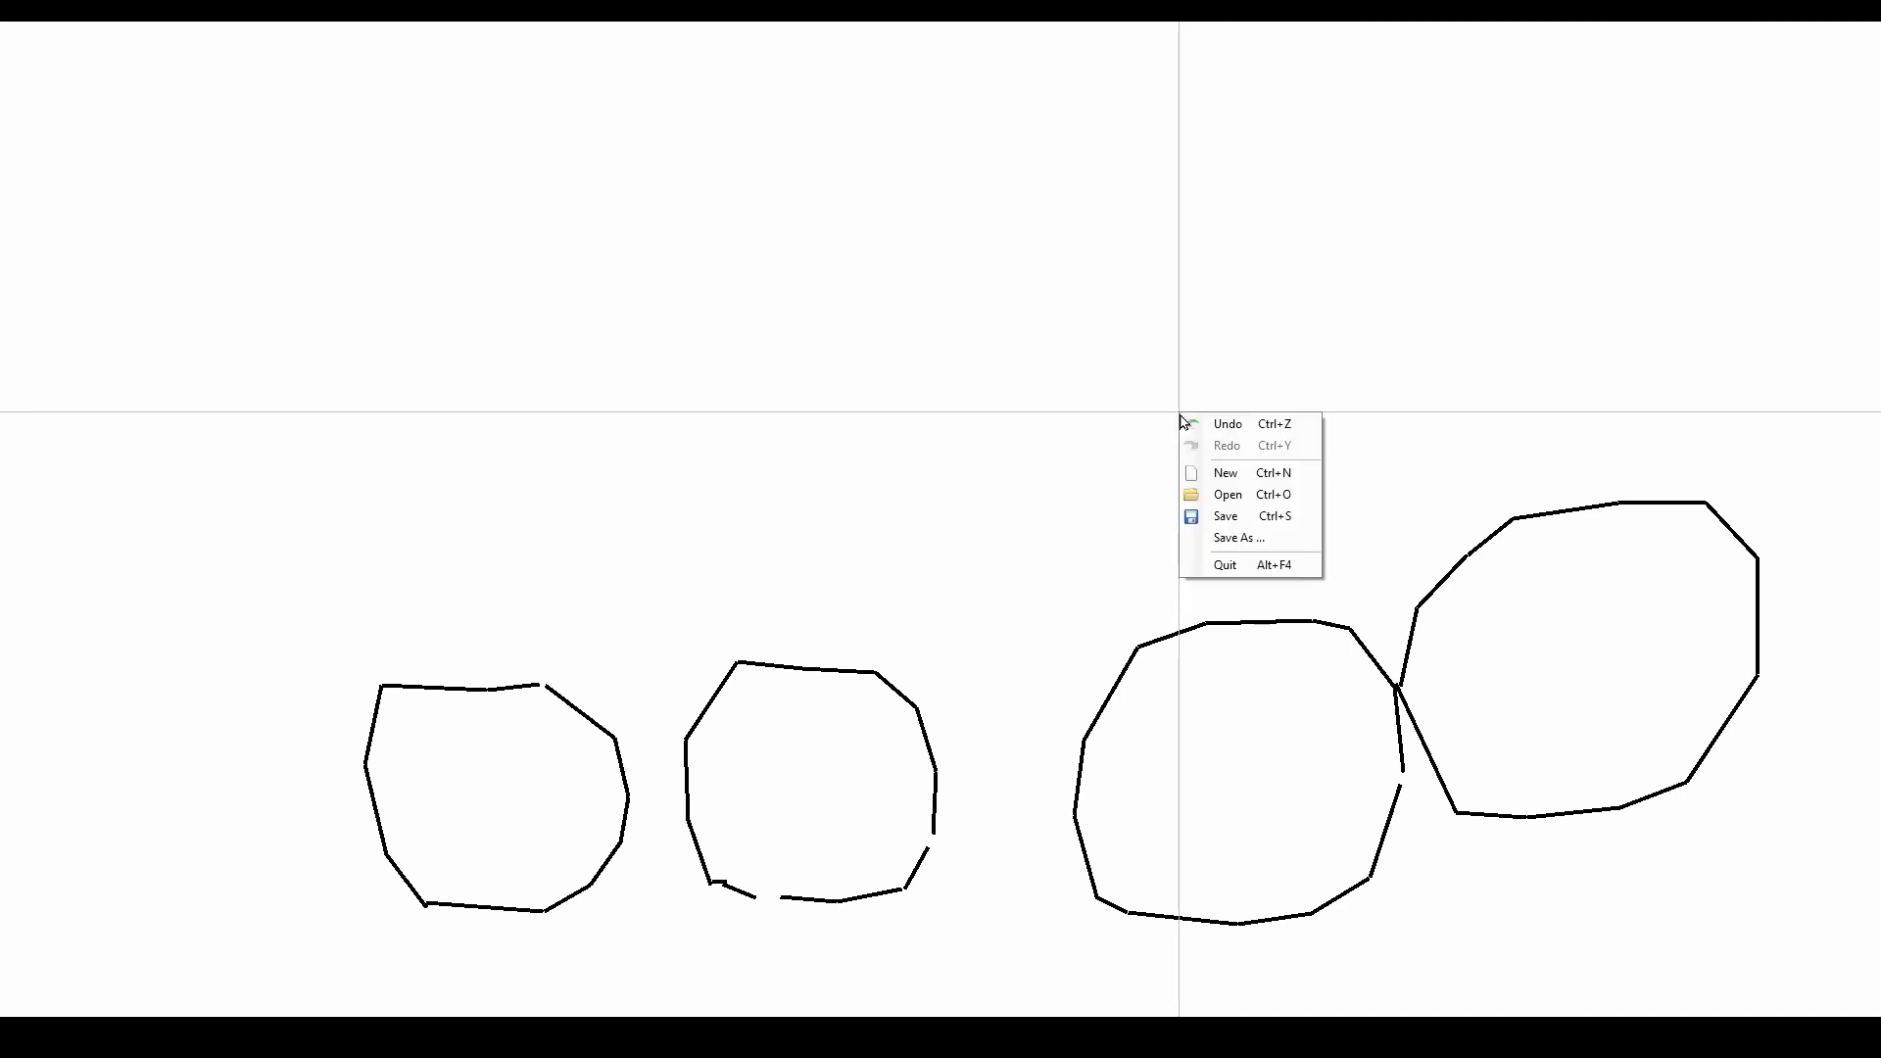
# Step: Save the map via Save As as pumpkinmap.png in the MapFile folder
pyautogui.click(1231, 537)
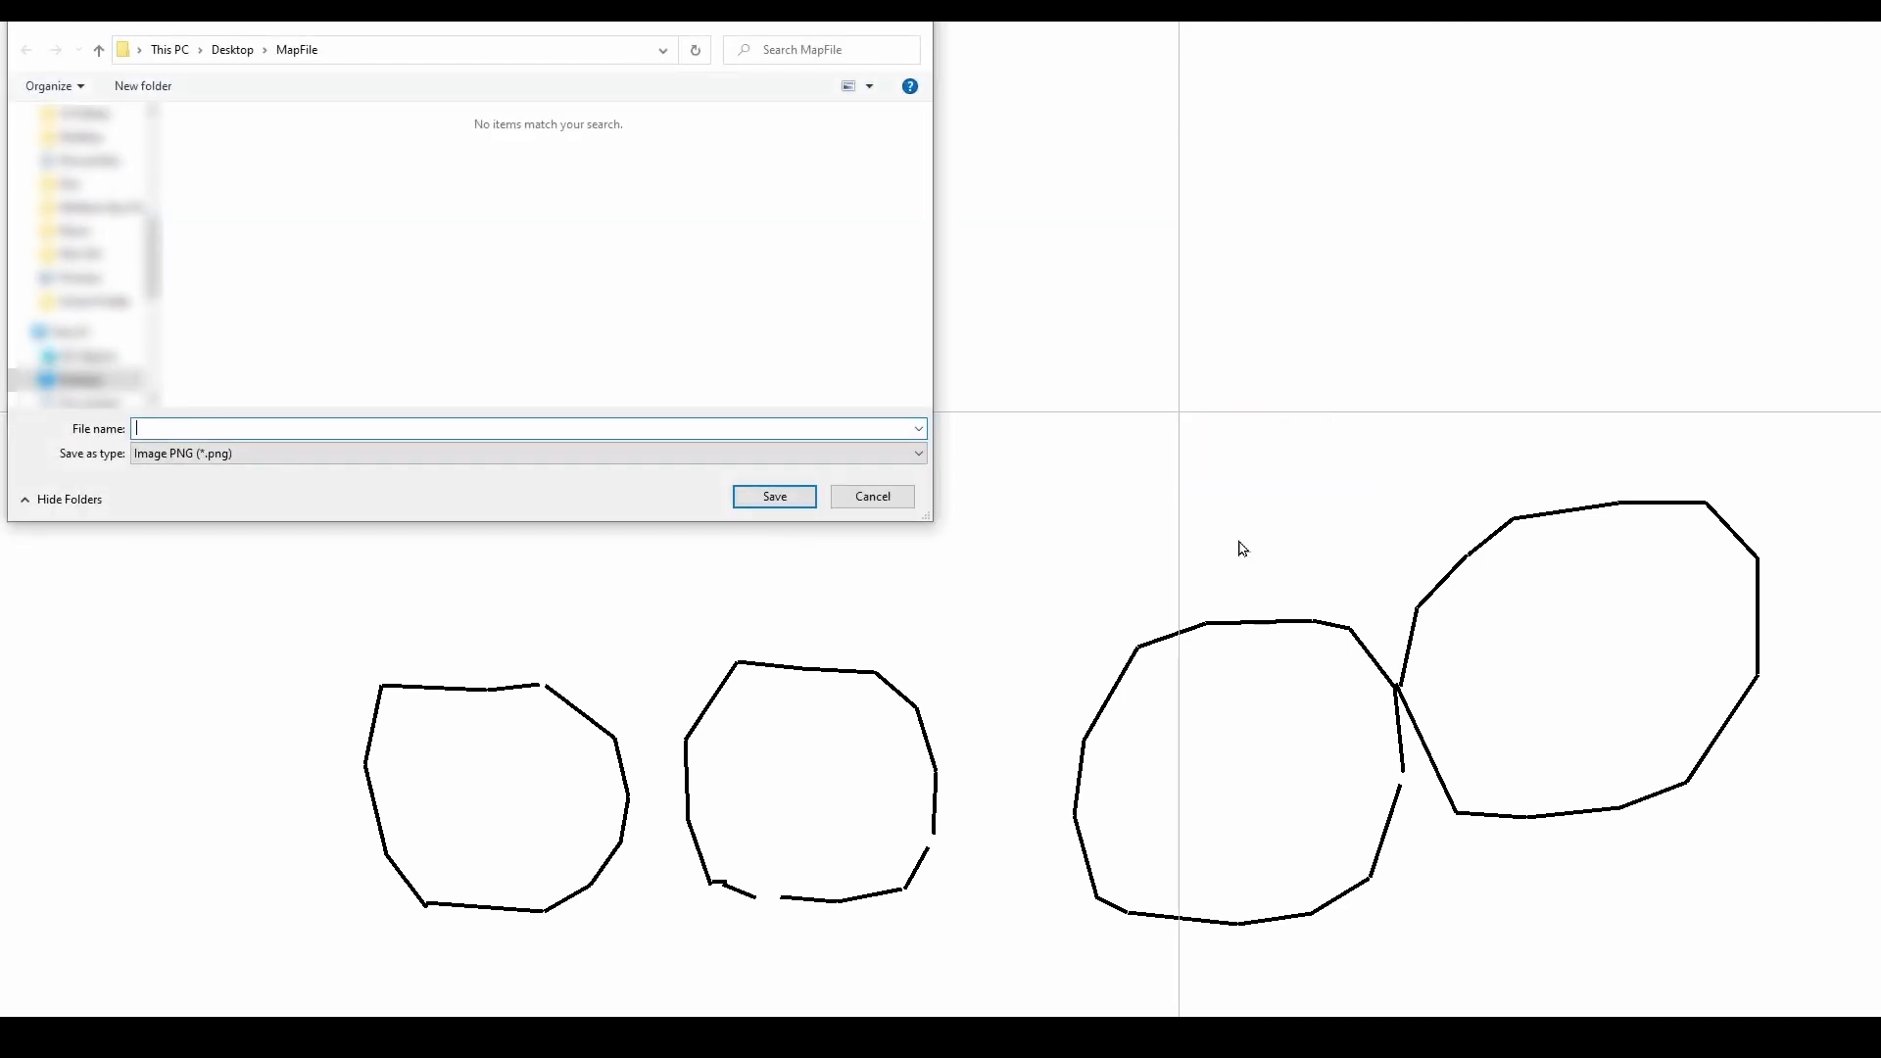
pyautogui.write('pump')
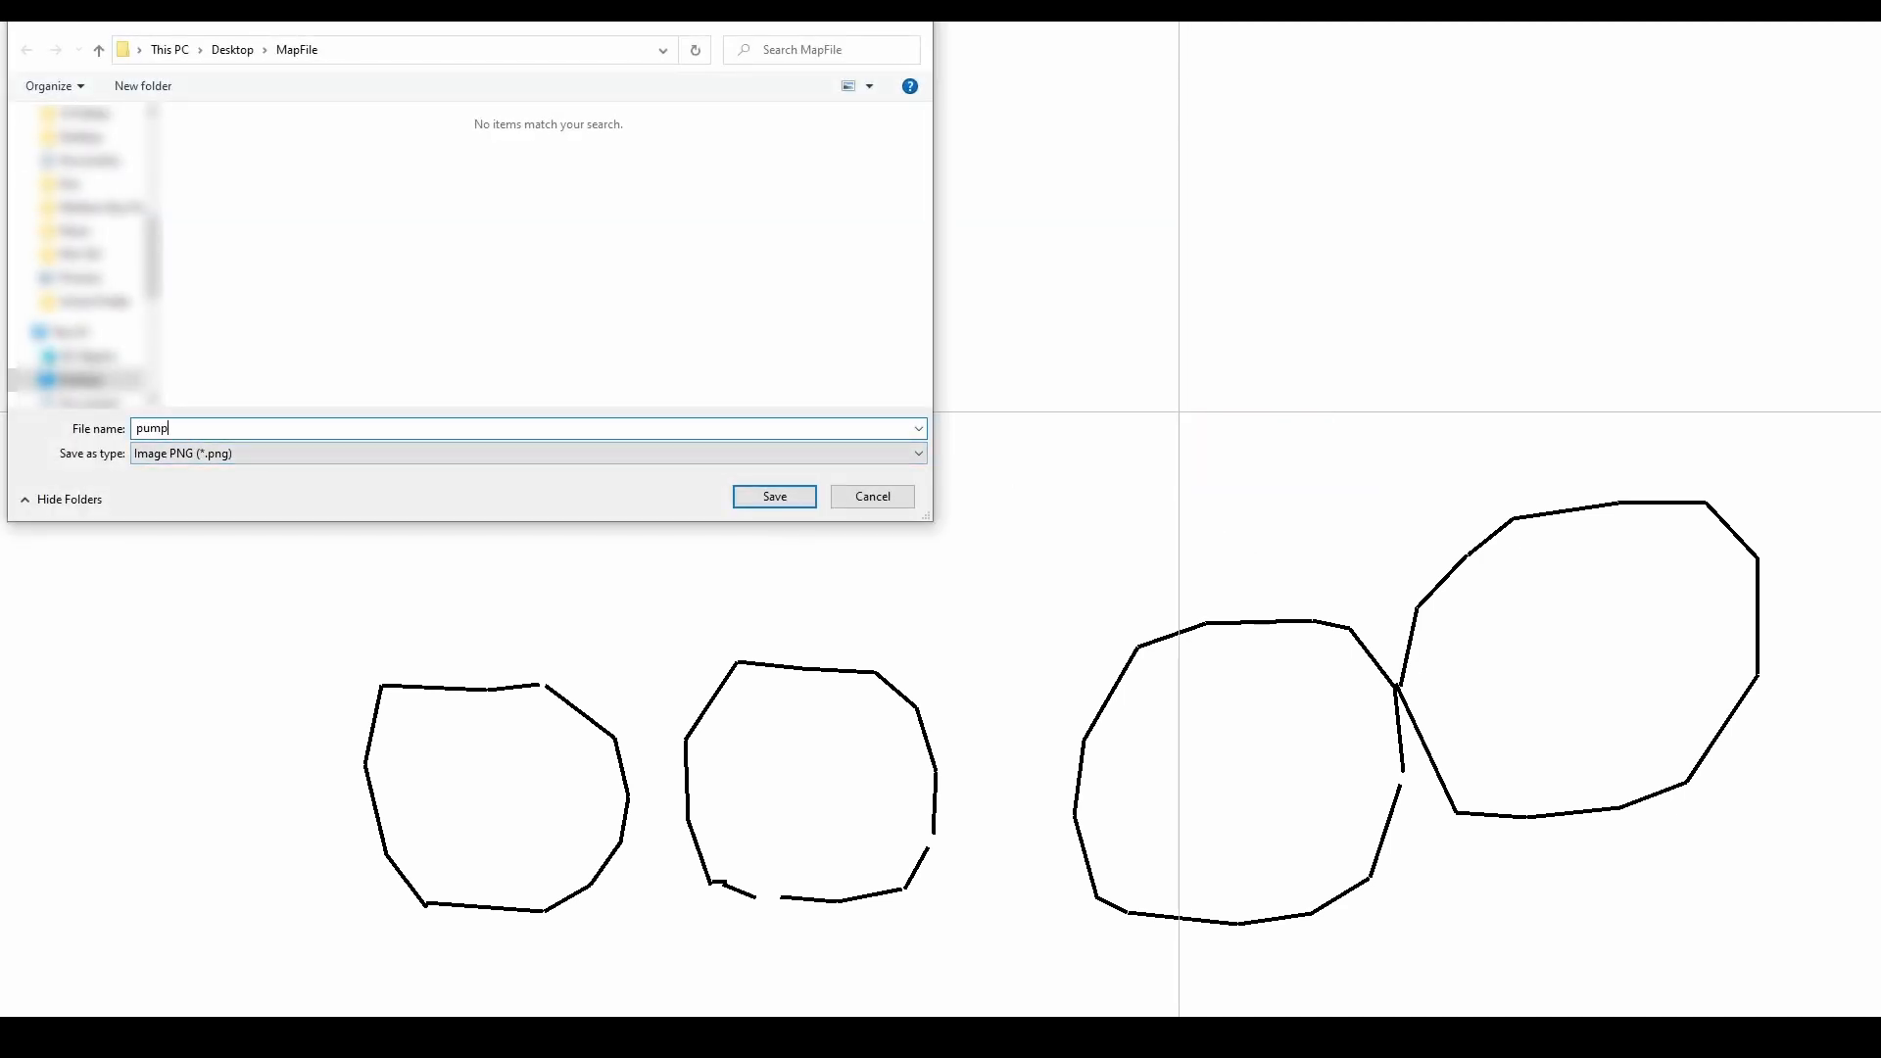
pyautogui.write('kinmap')
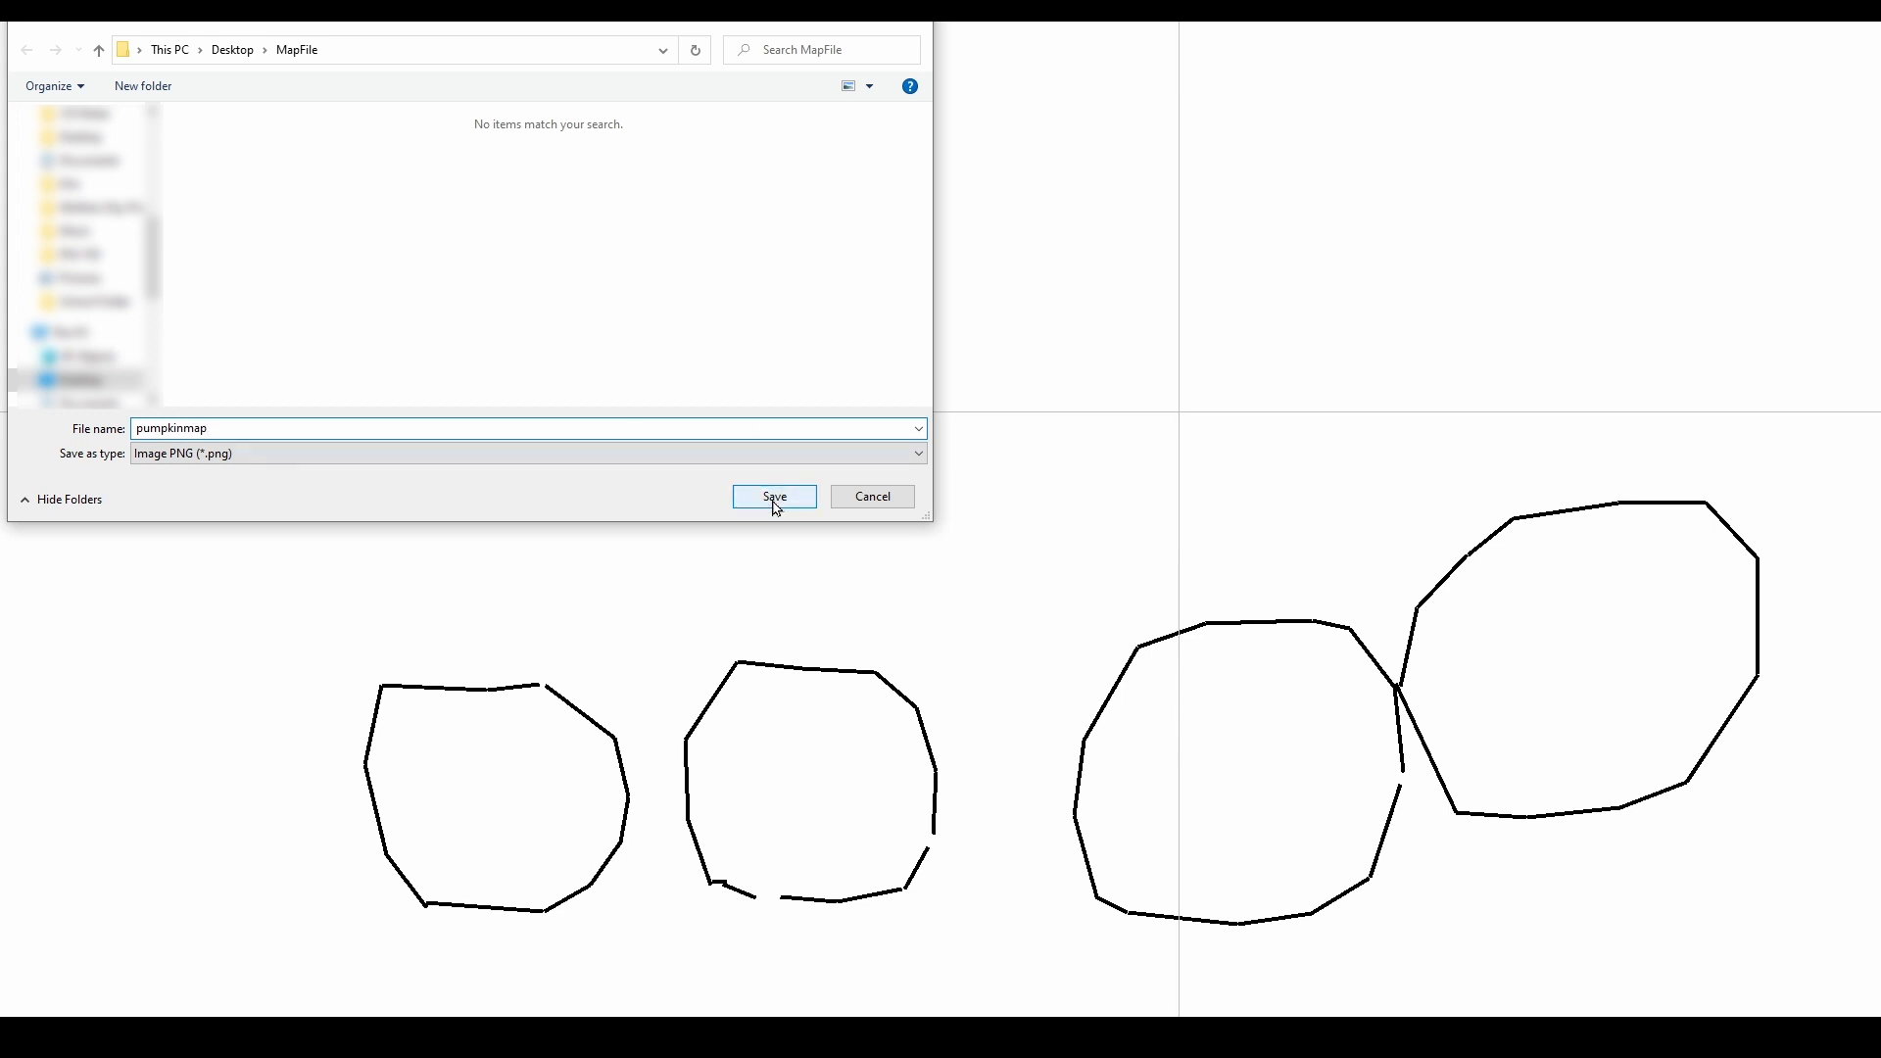
pyautogui.click(774, 495)
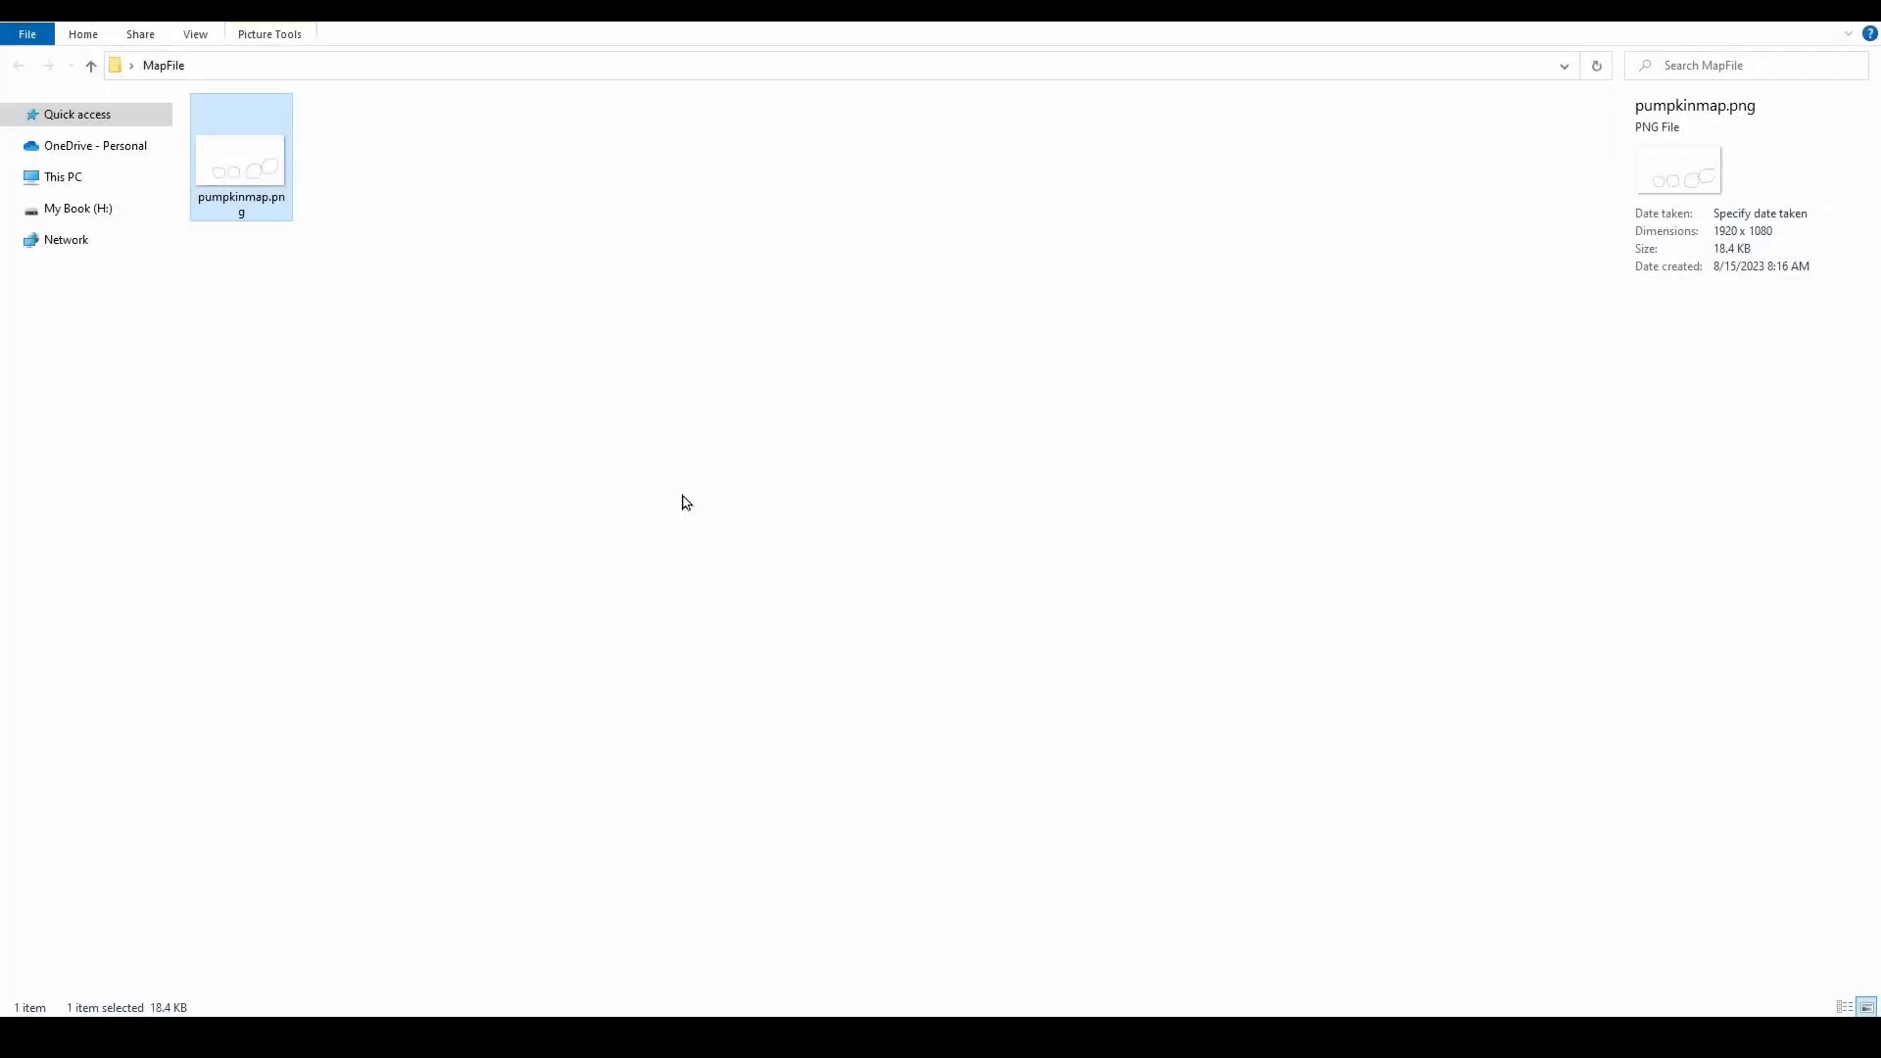
pyautogui.moveTo(307, 217)
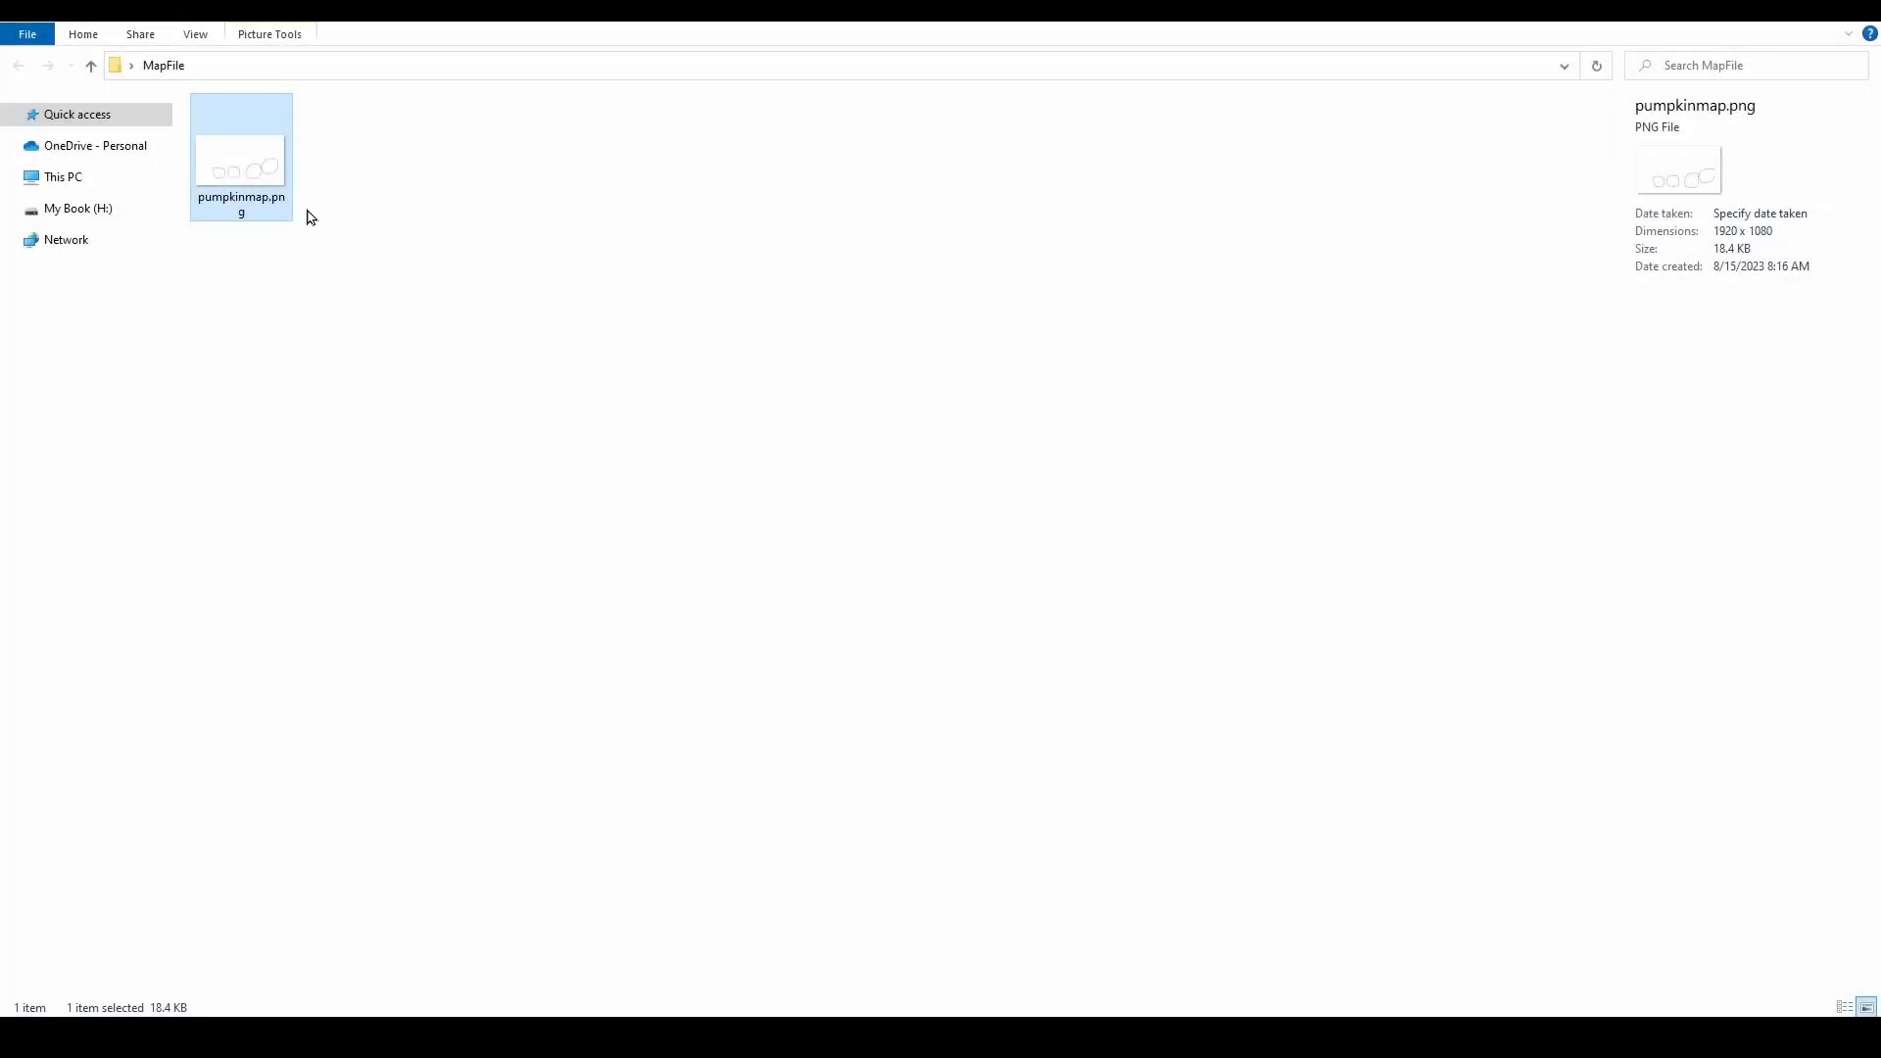
pyautogui.moveTo(255, 187)
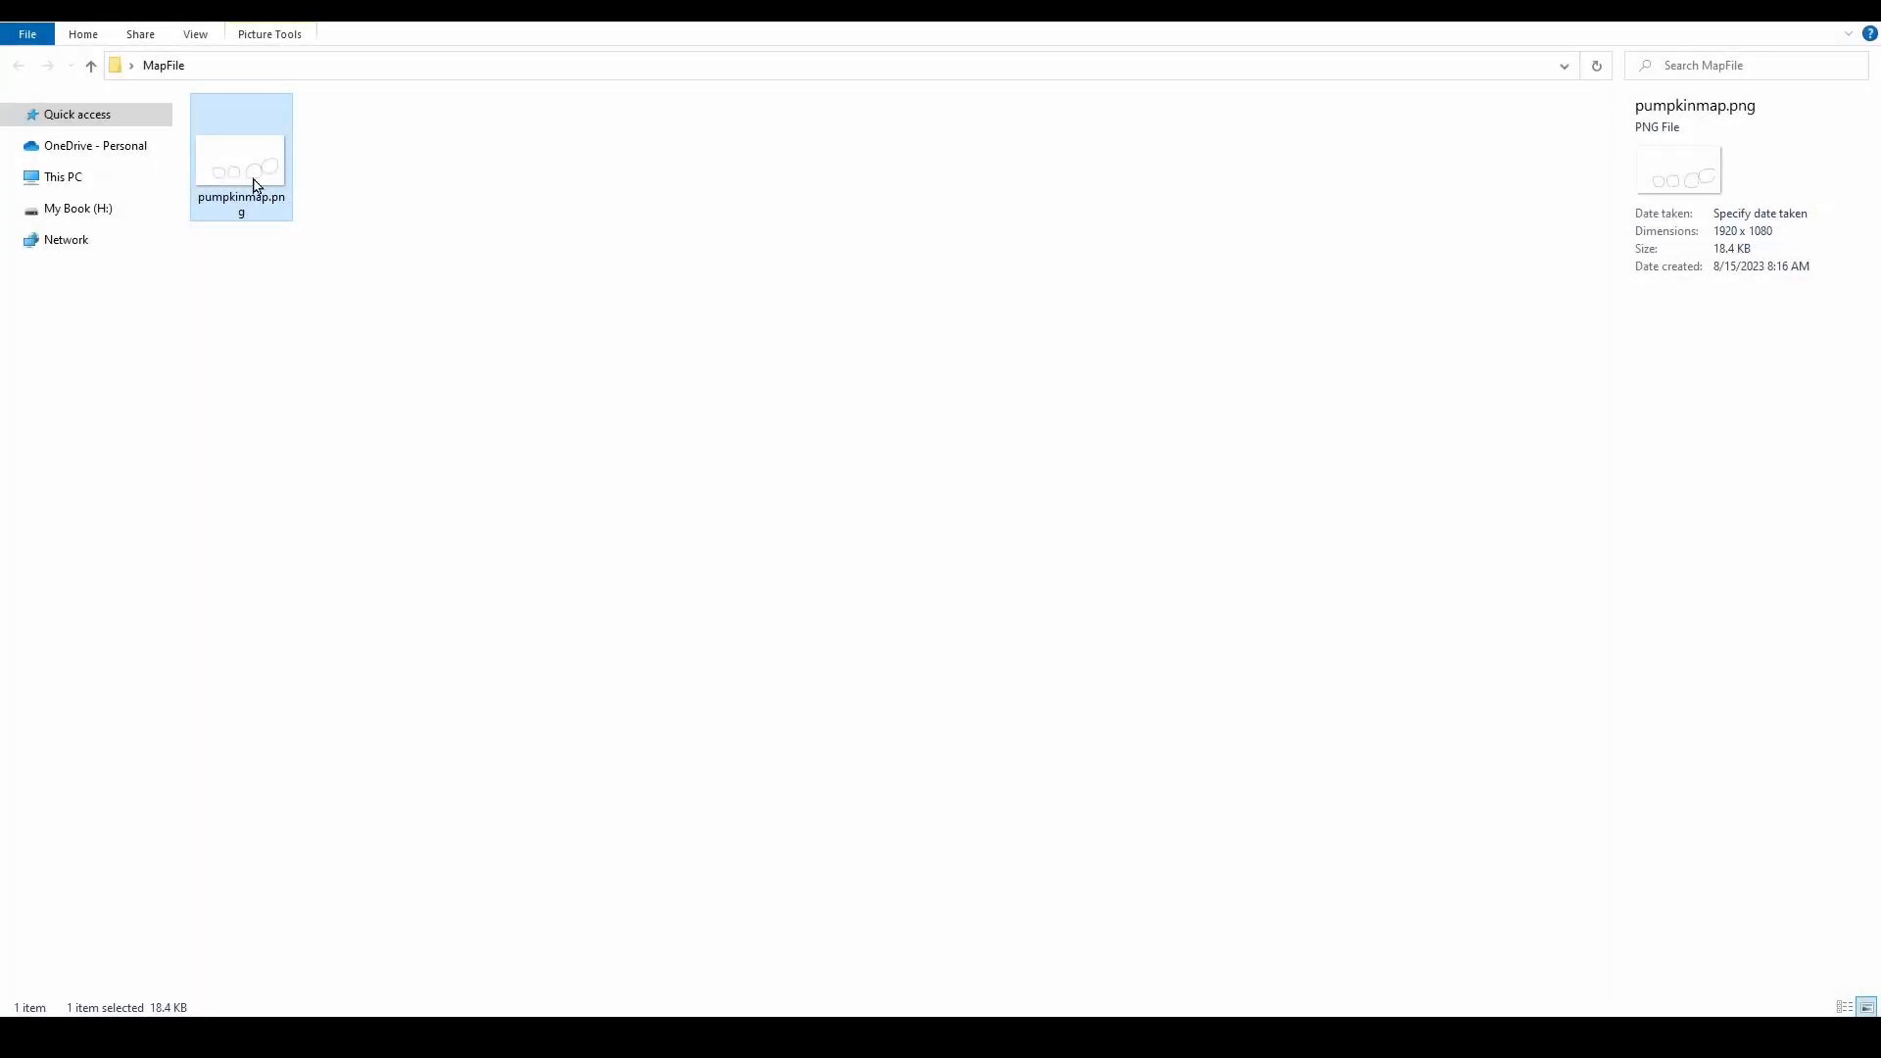
# Step: View pumpkinmap.png's Properties Details showing Dimensions 1920 x 1080
pyautogui.rightClick(239, 169)
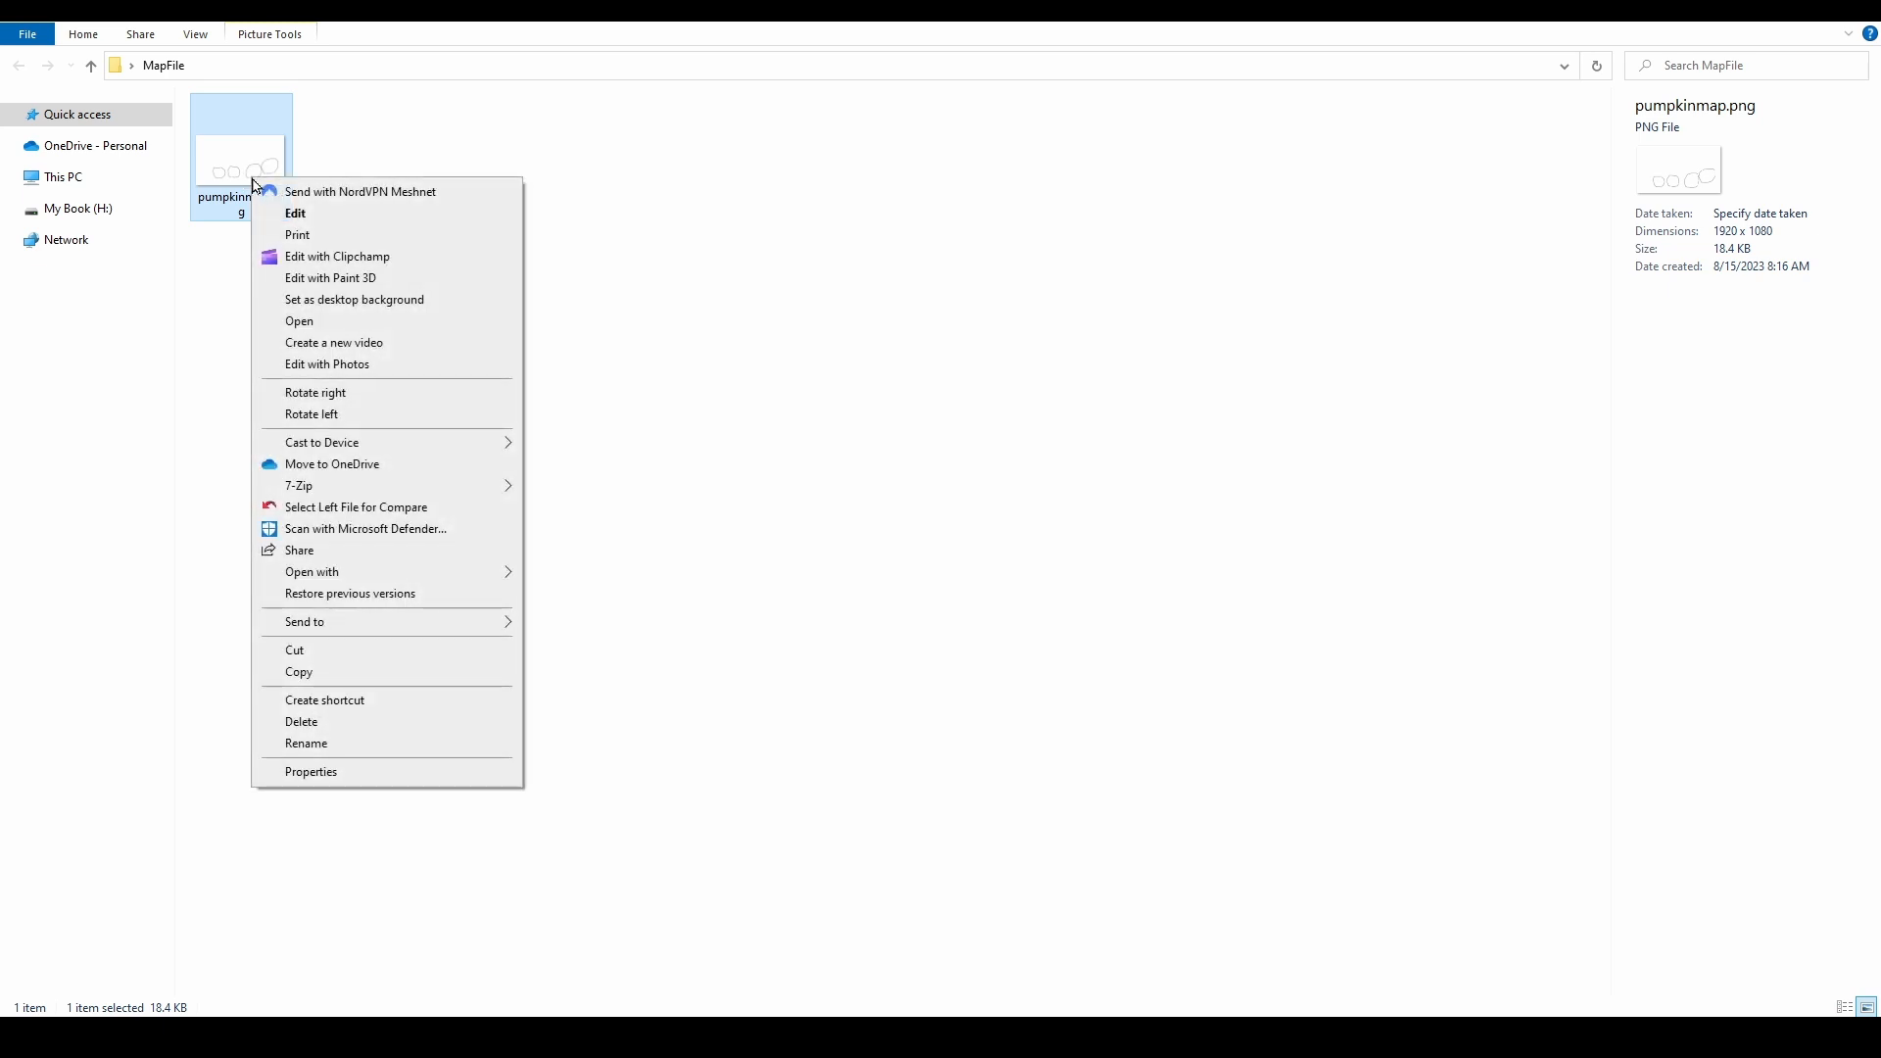
pyautogui.click(309, 772)
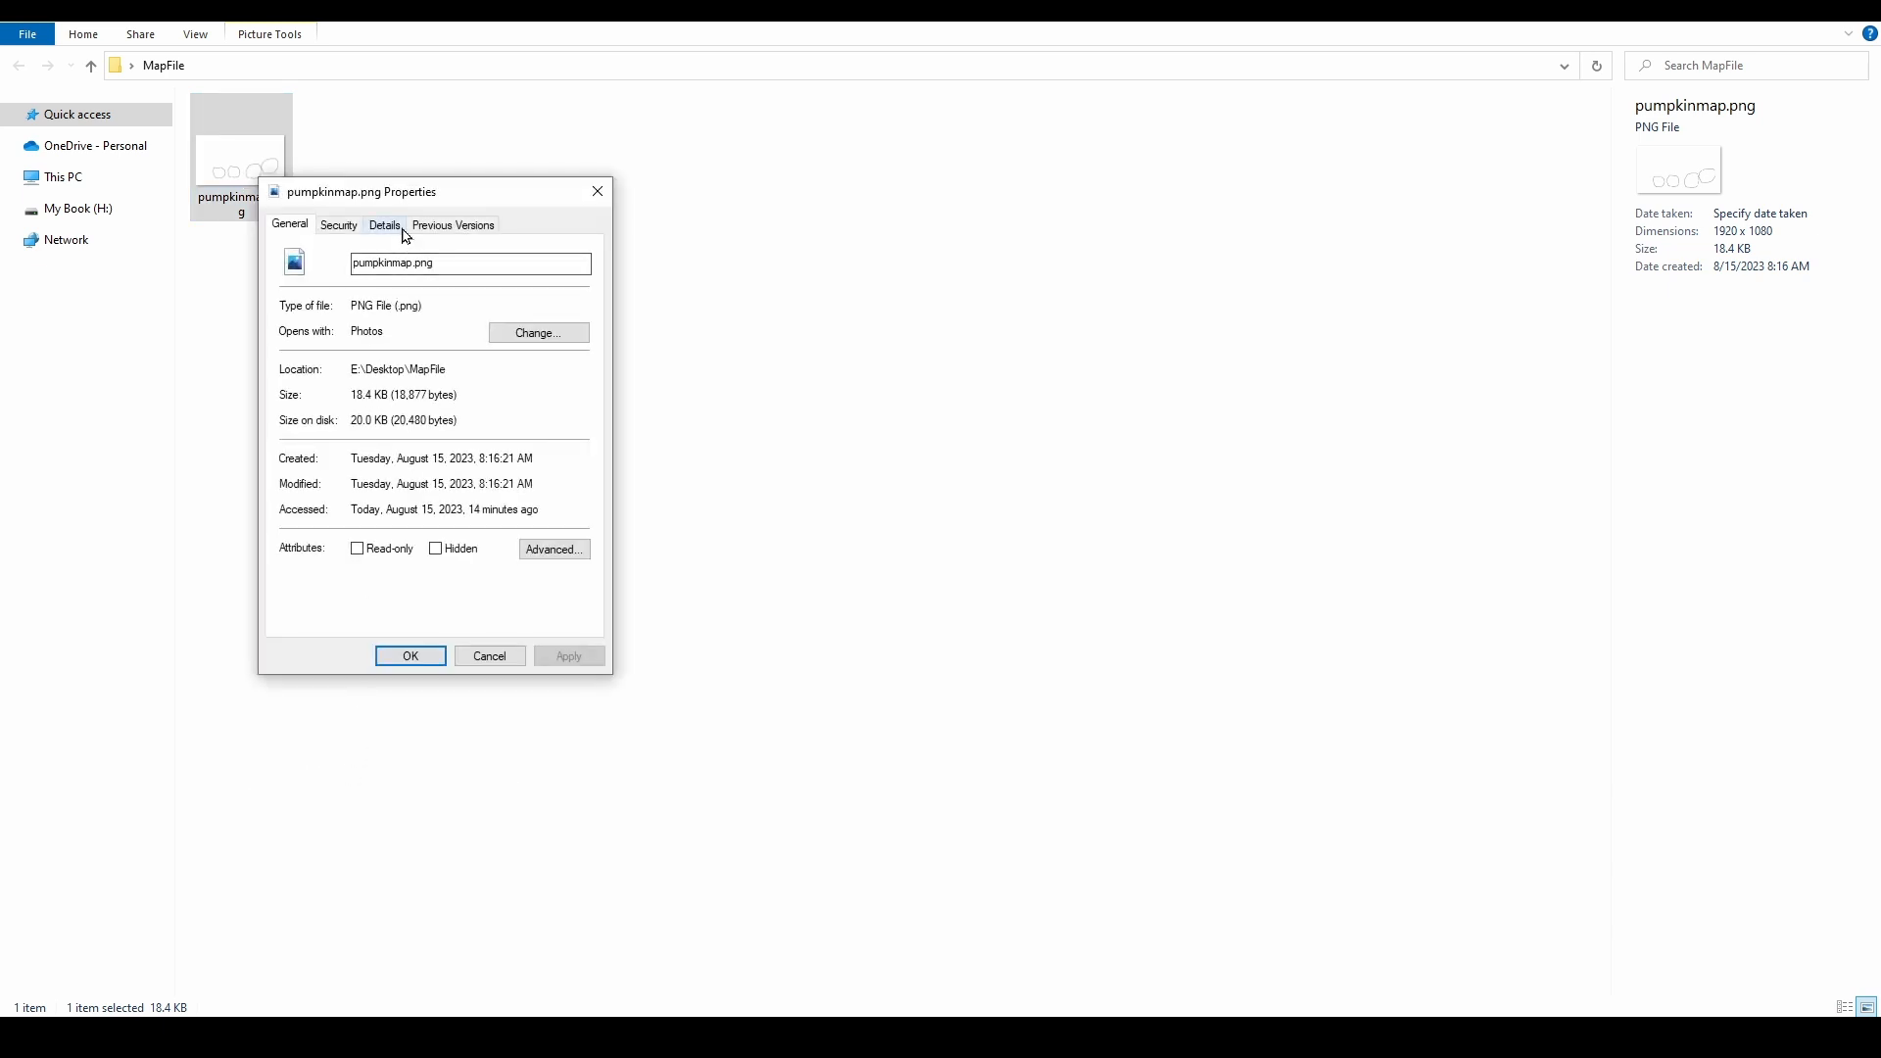
pyautogui.click(384, 223)
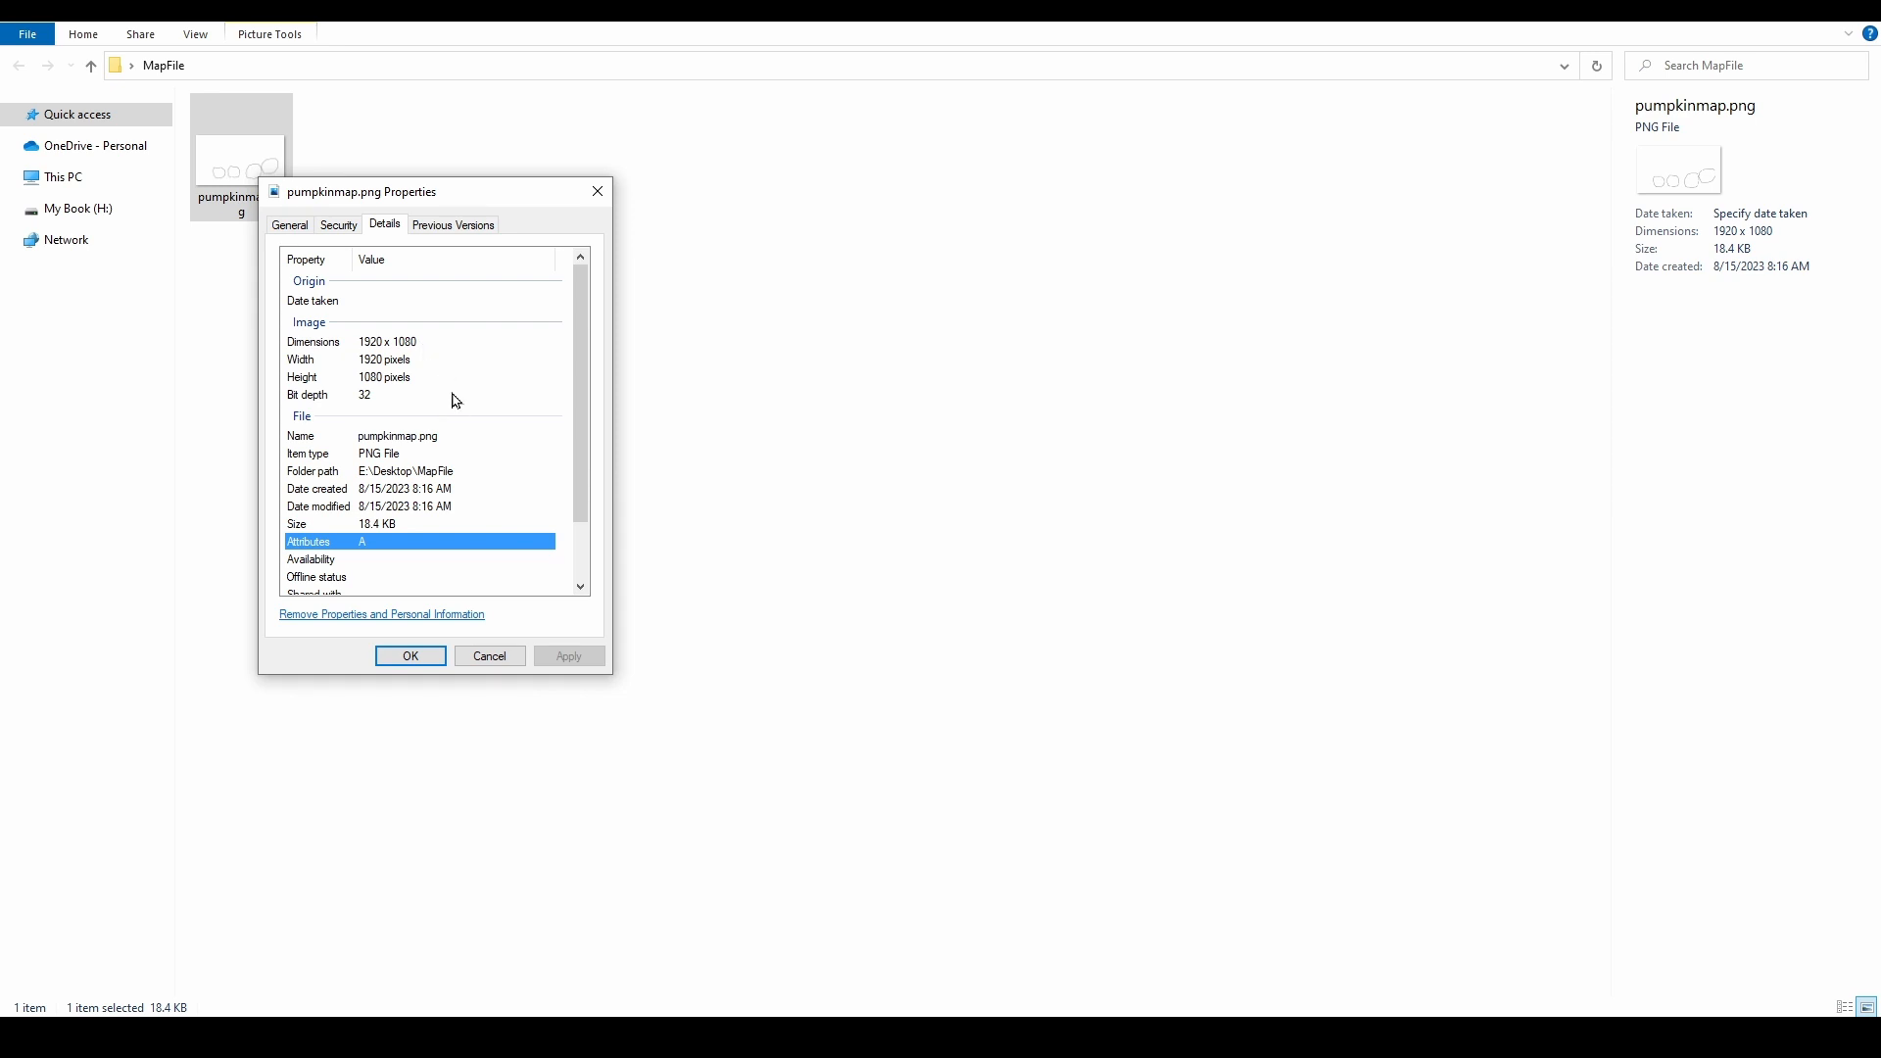
pyautogui.moveTo(410, 656)
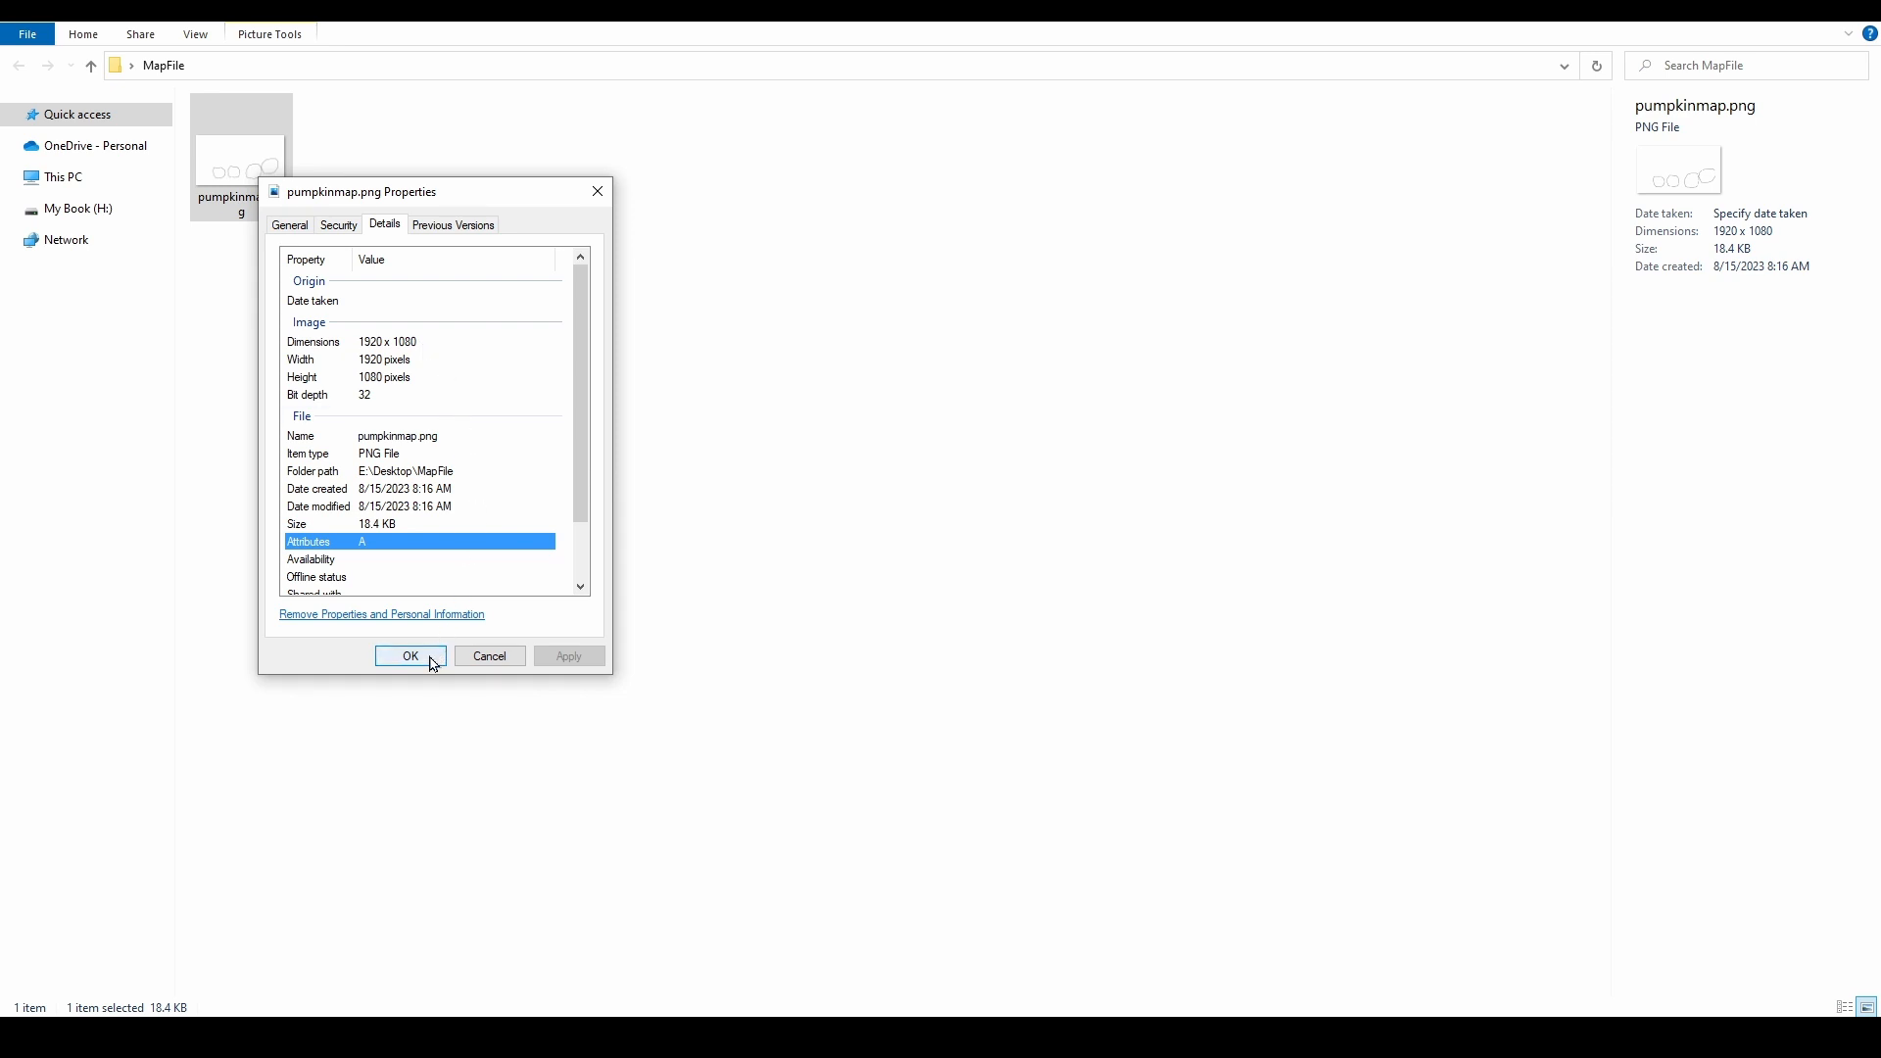